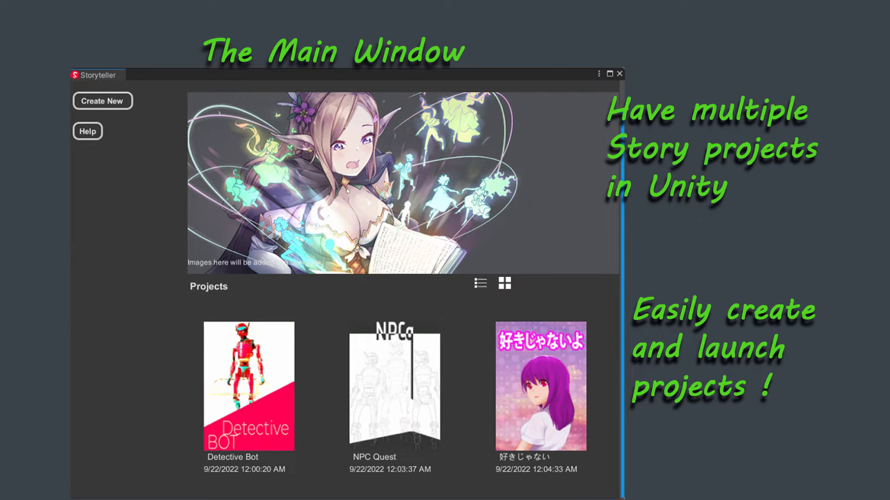
Start a new story project, reaching the Create story window with text, voiced and storyboard types
{"action": "left_click", "coordinate": [102, 101]}
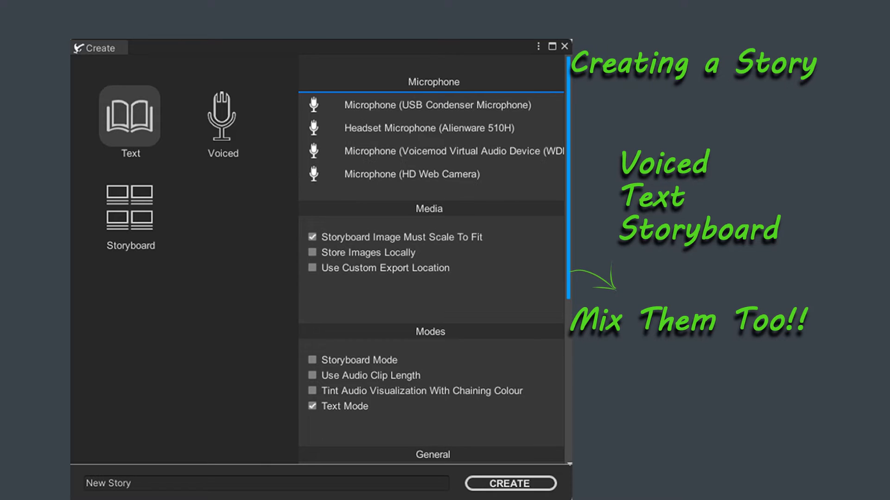